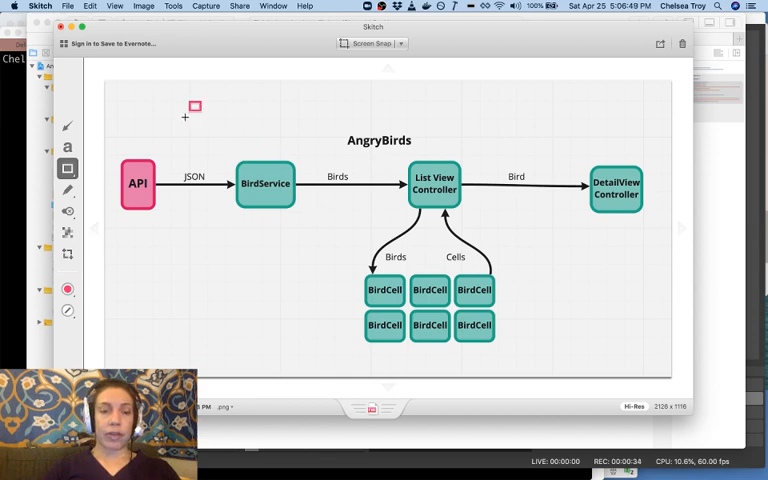
Step: Start a new file in the project using the Unit Test Case Class template
drag(196, 108, 252, 152)
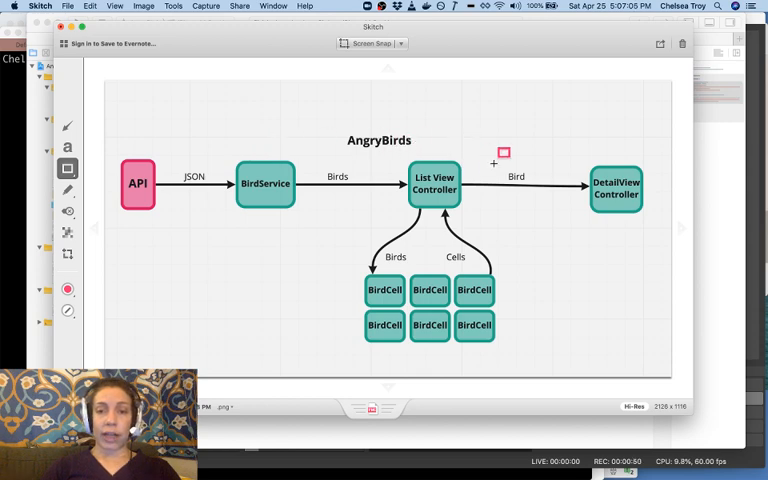
drag(500, 164, 544, 192)
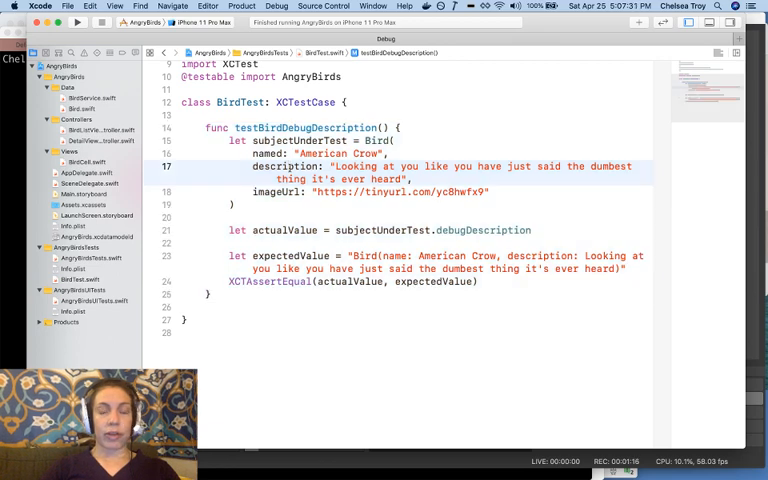
mouse_move(238, 176)
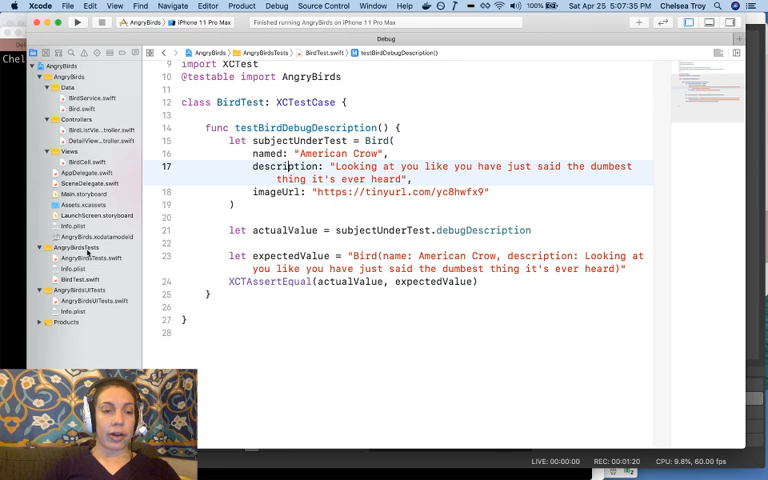
click(72, 246)
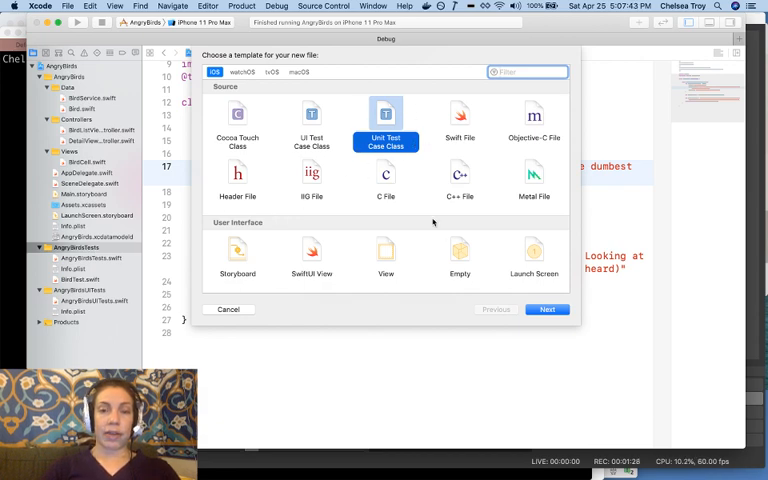
click(548, 308)
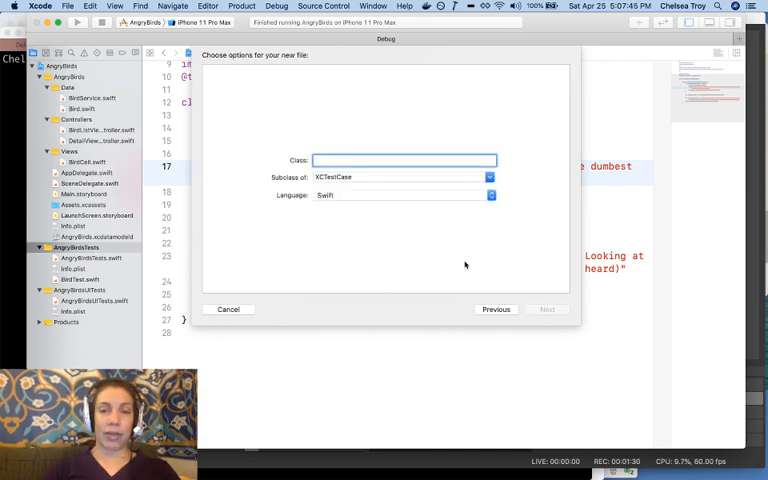
Step: Name the class BirdServiceTests and create it in the AngryBirdsTests group
text(B)
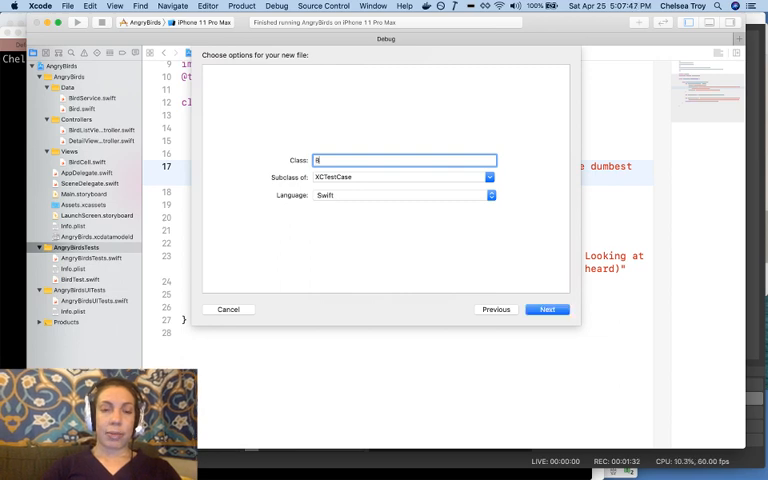
text(BirdServiceTests.swift)
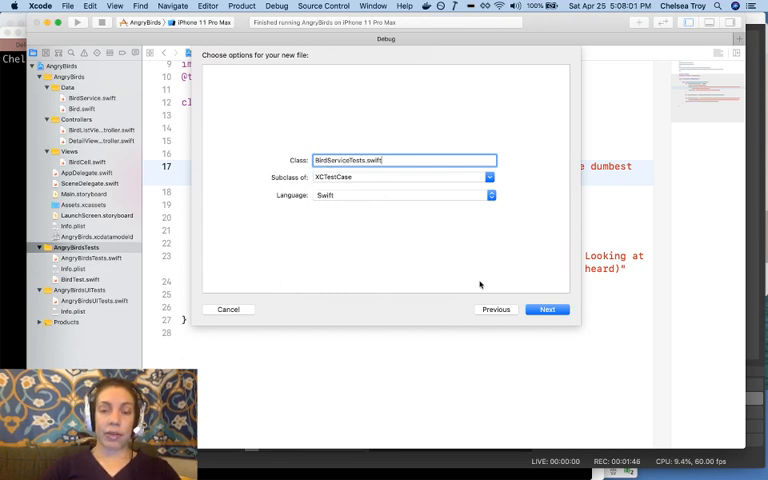
click(548, 308)
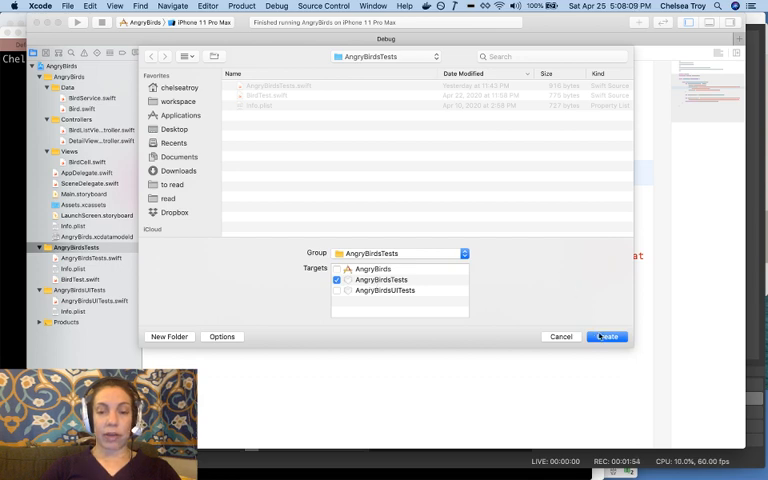
click(608, 336)
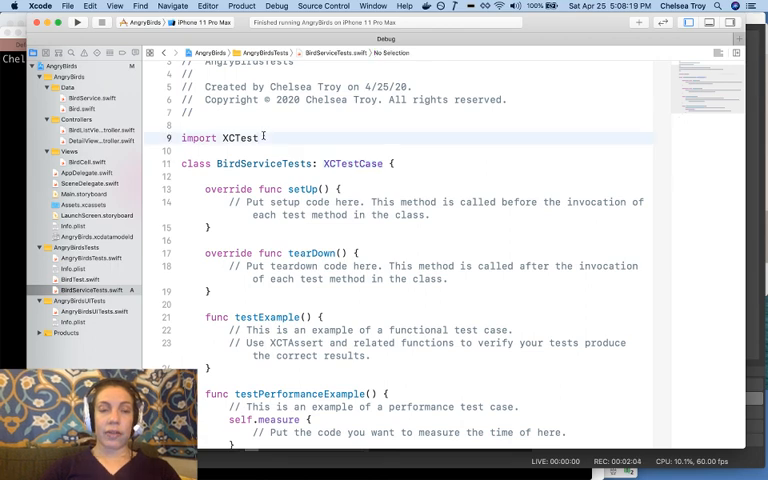
text(@testable import)
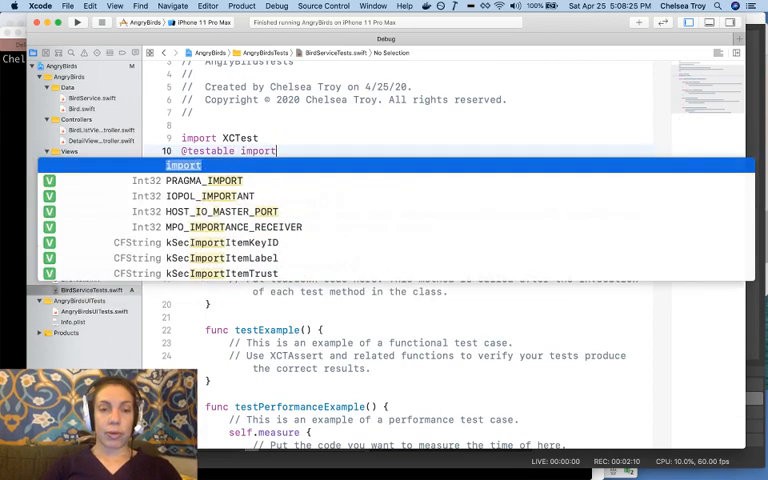
text(AngryBirds)
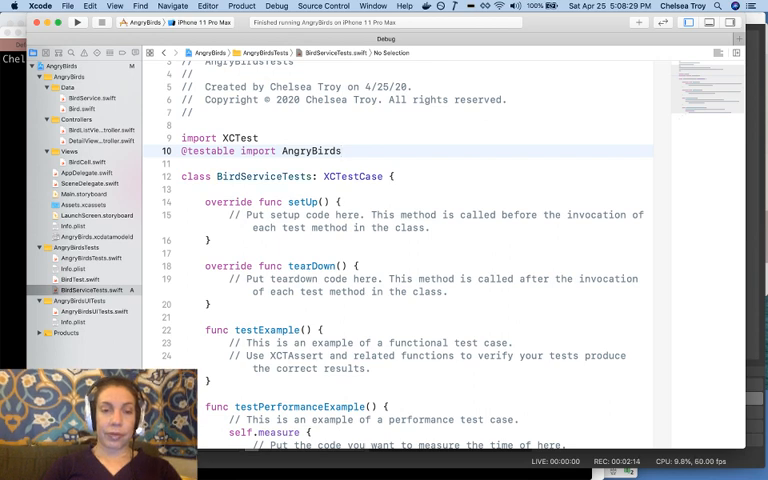
scroll(down, 3)
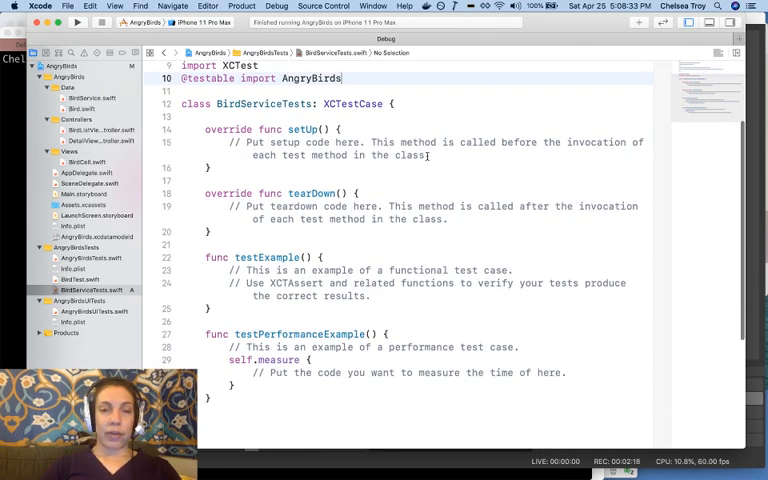
click(430, 156)
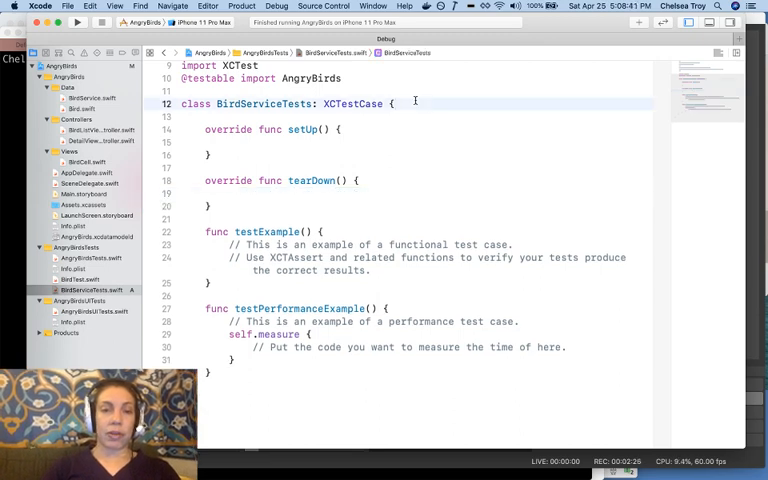
Step: Declare var systemUnderTest: BirdService! in BirdServiceTests
text(var s)
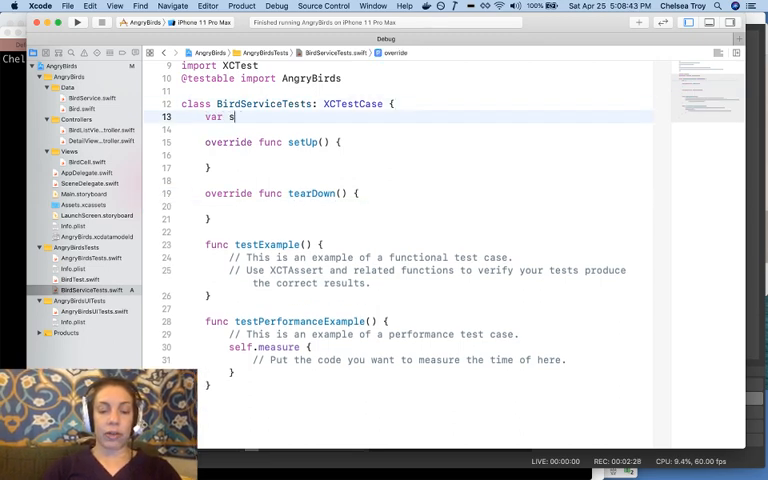
text(ystemUnderT)
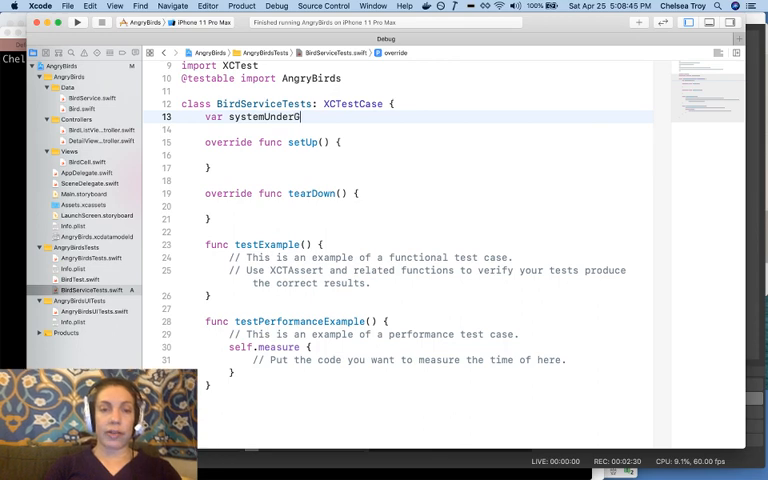
text(est:)
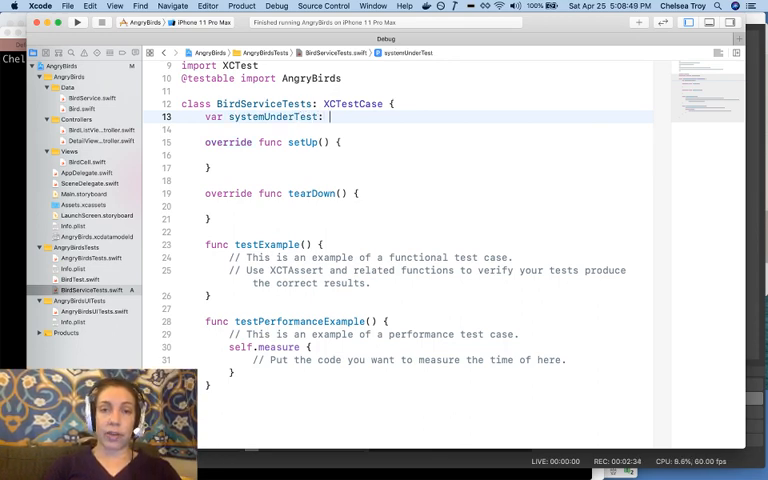
text(BirdService!)
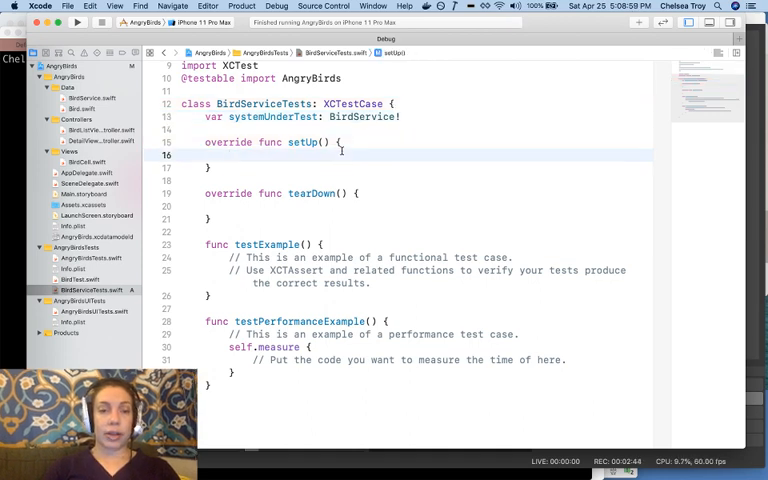
Step: Assign self.systemUnderTest = BirdService() in setUp and nil in tearDown
text(self)
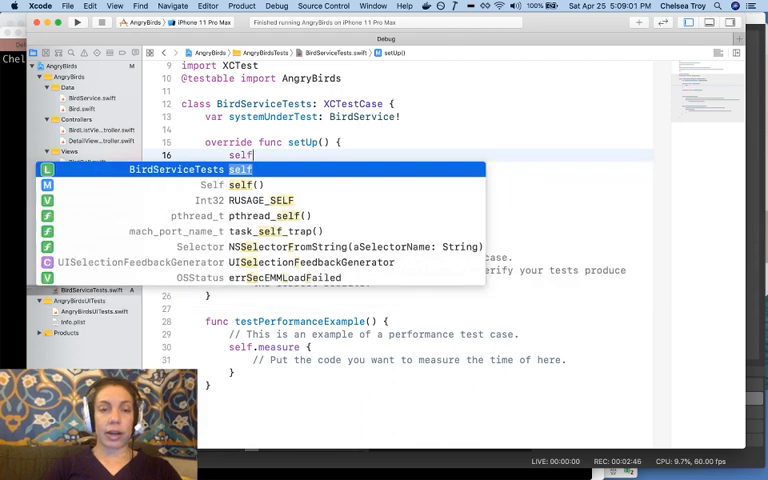
text(.systemUnderTest = Bird)
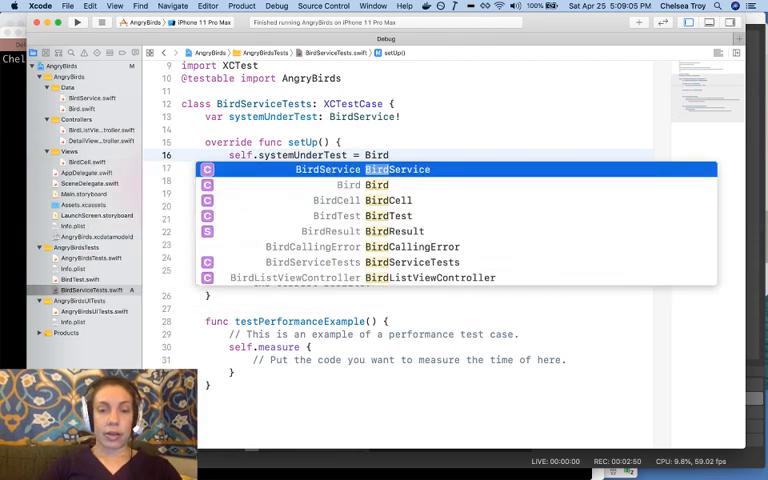
key(Return)
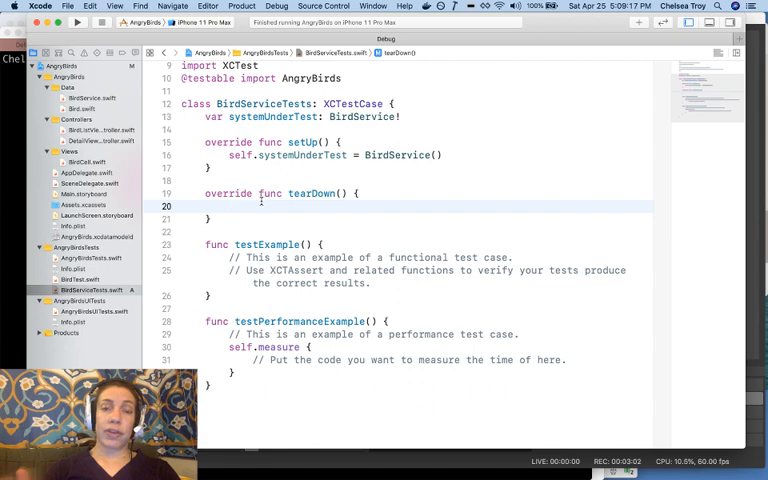
text(self.)
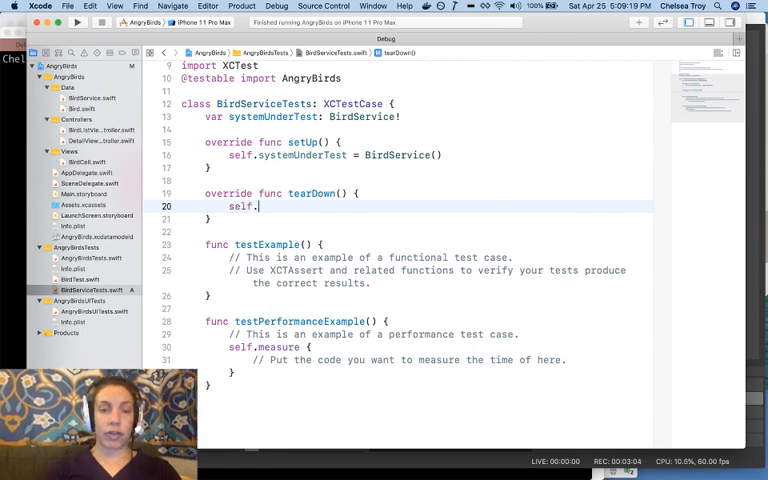
text(systemUnderTest = nil)
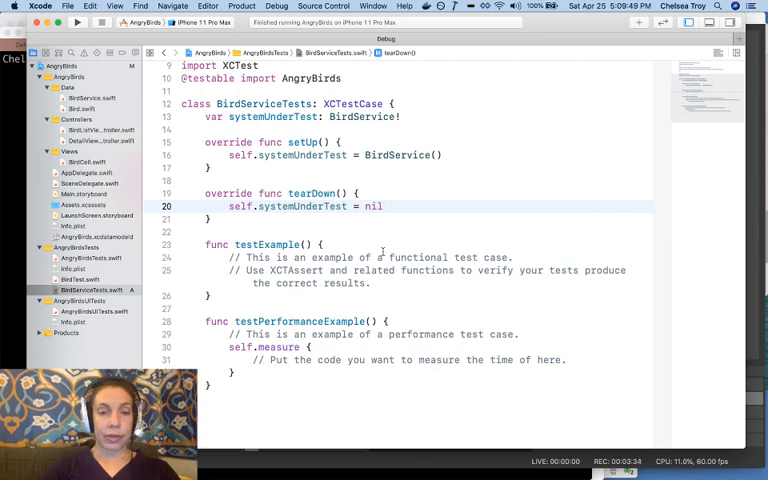
drag(228, 256, 370, 284)
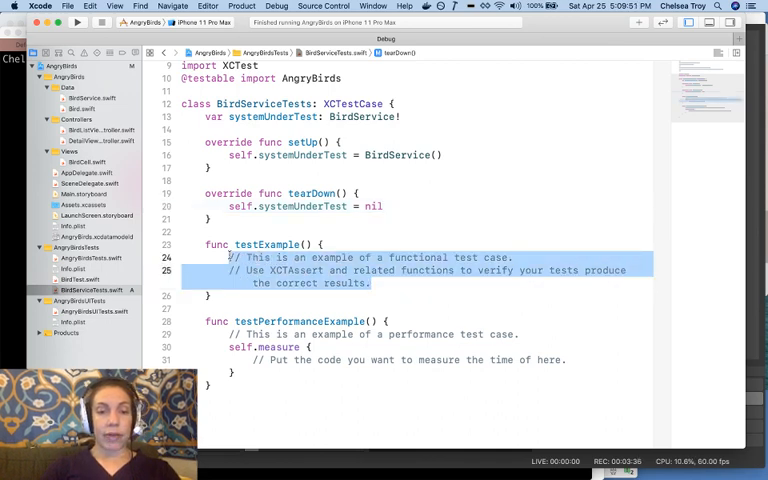
Step: Remove the example comments and rename the test to testAPI_returnsSuccessfulResult
key(Delete)
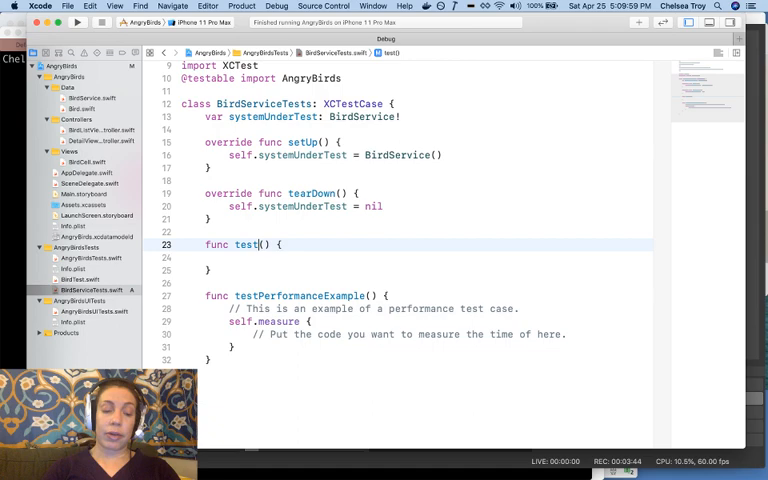
text(A)
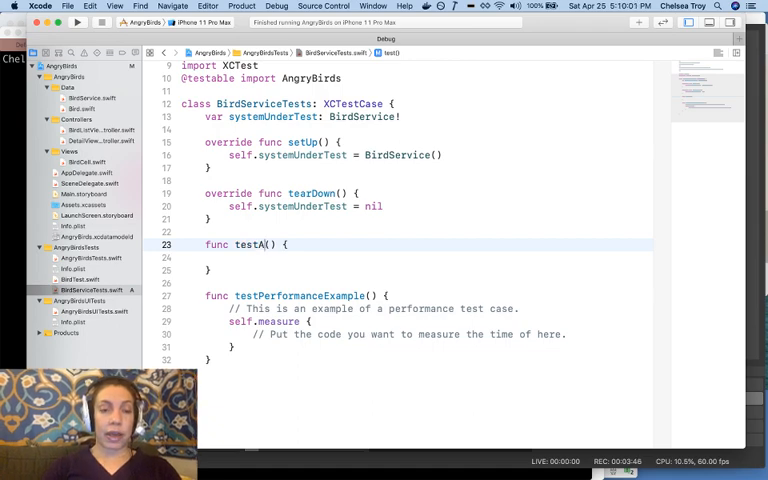
text(PI_)
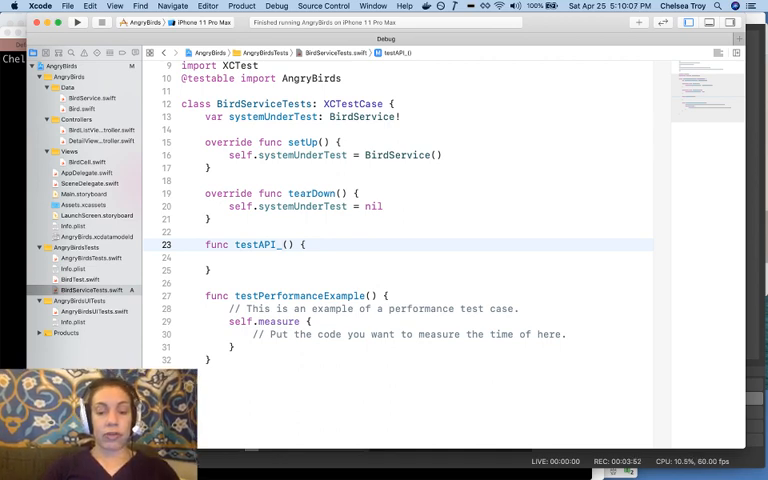
text(_returnsS)
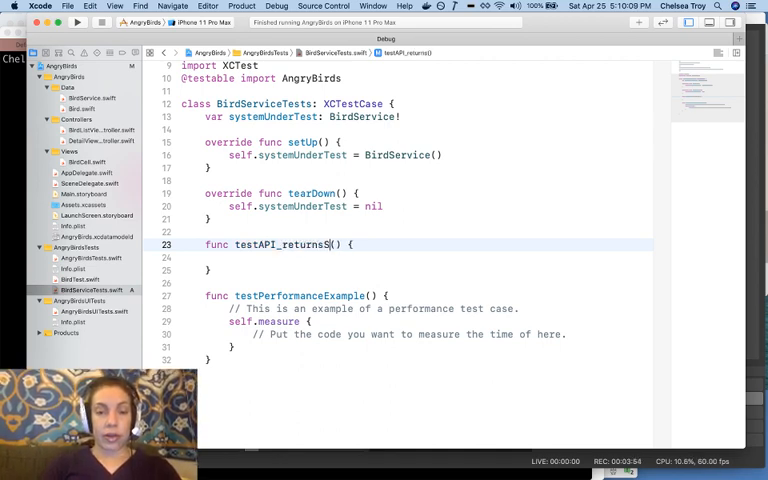
text(uccessful)
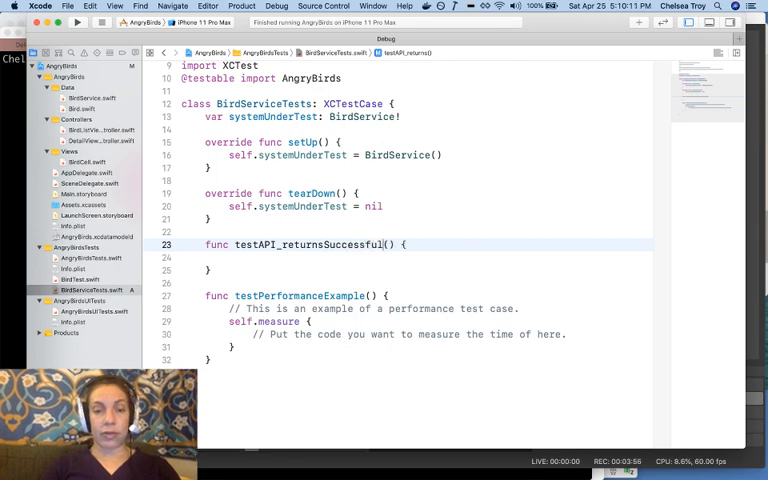
text(Result)
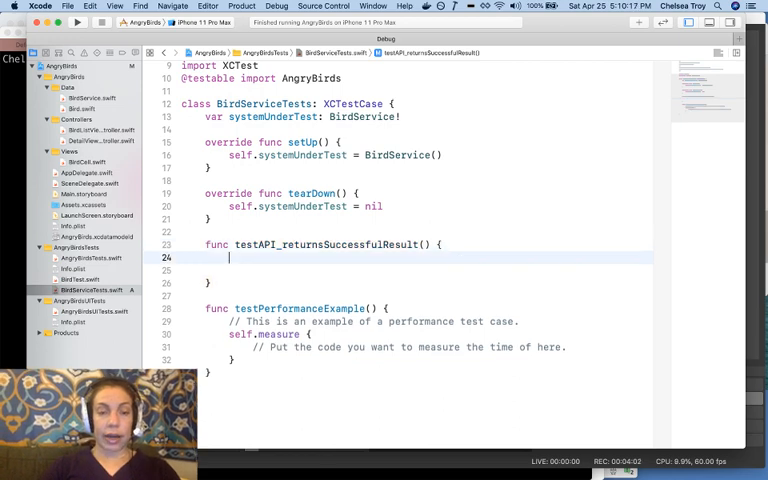
Step: Write //Given, //When and //Then comment lines in the test body
text(//Give)
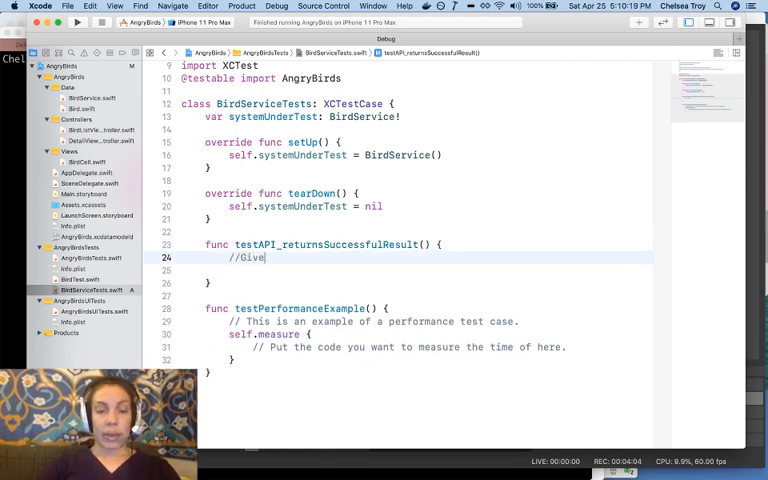
text(n)
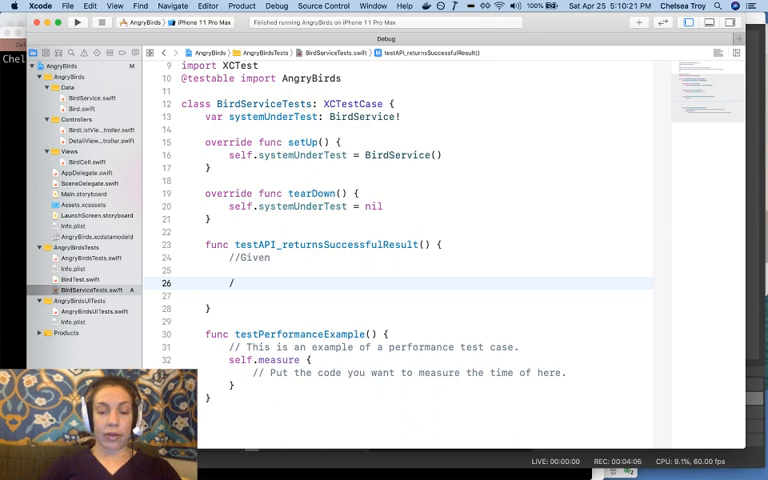
text(/Then)
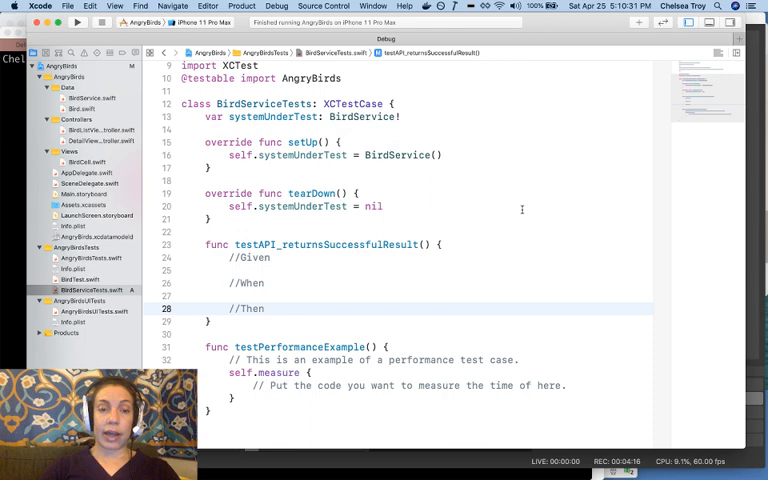
click(300, 256)
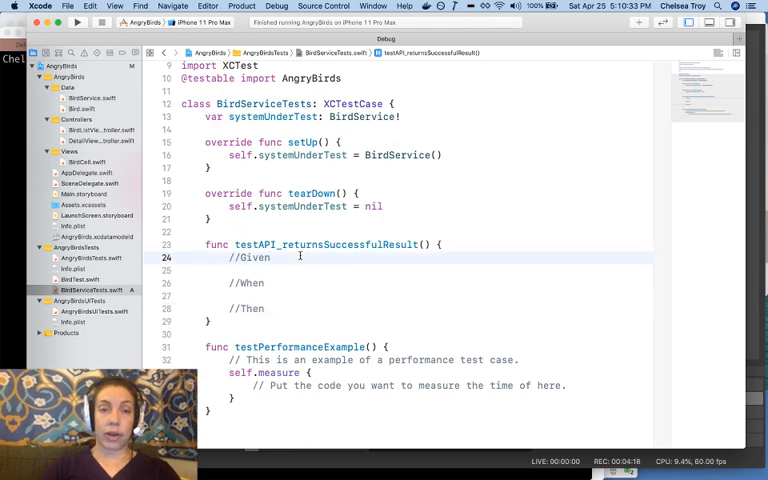
key(Return)
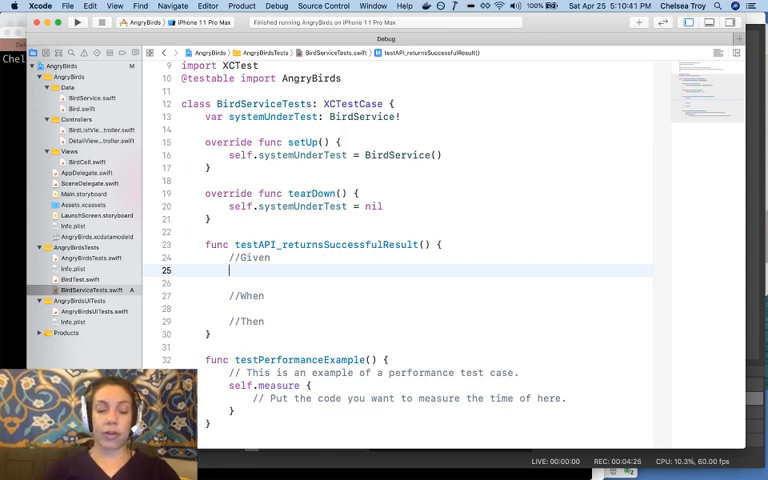
Step: Declare var birds: [Bird]? and var error: Error? under Given
text(var)
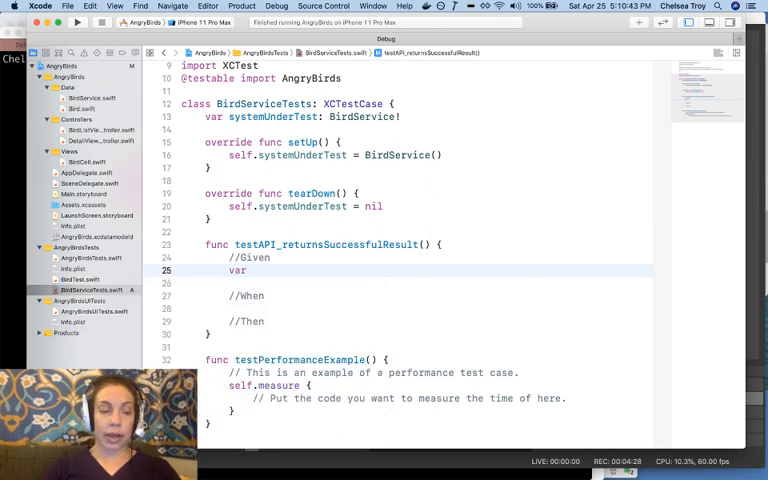
text(birds)
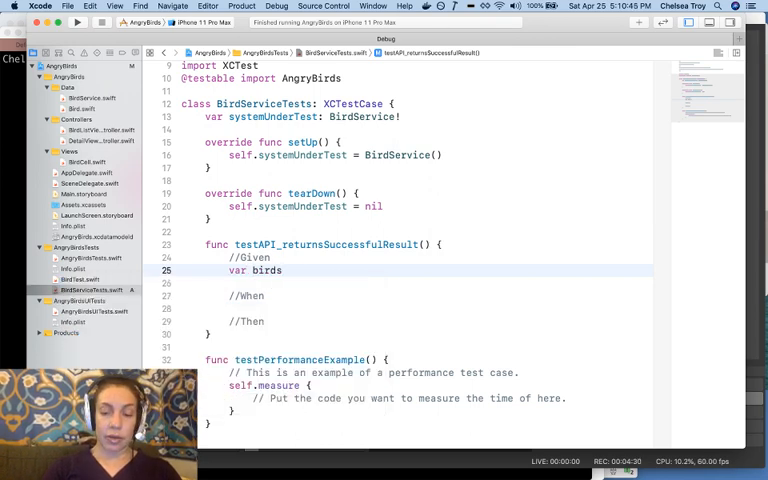
text(: [B])
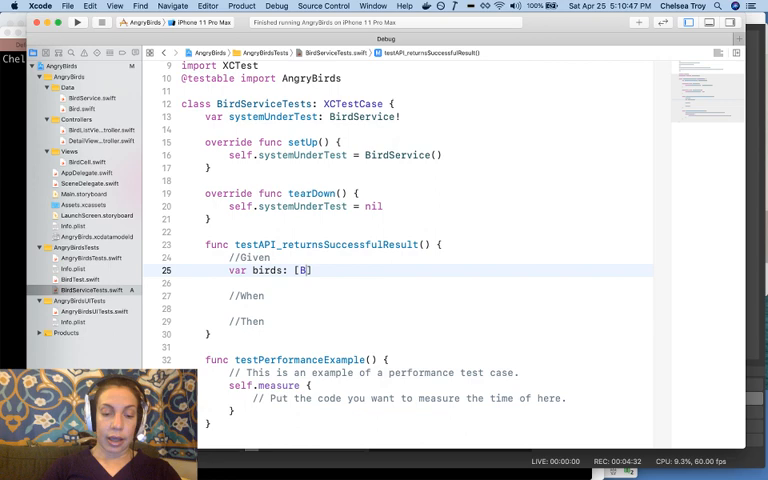
text(ird)
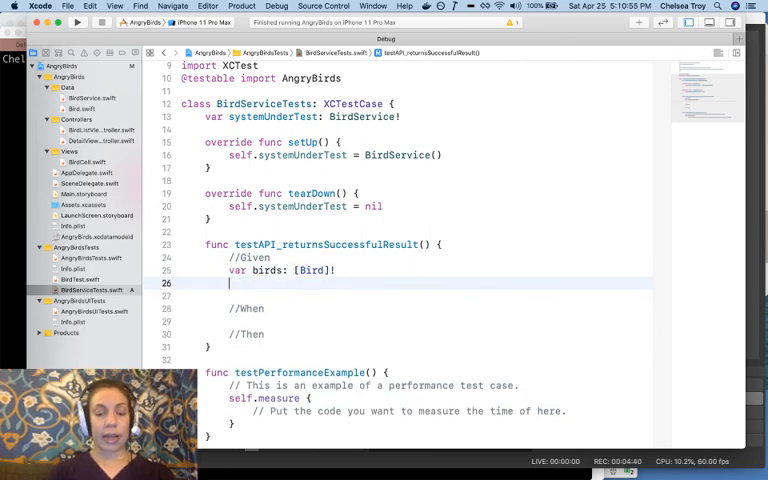
text(var error:)
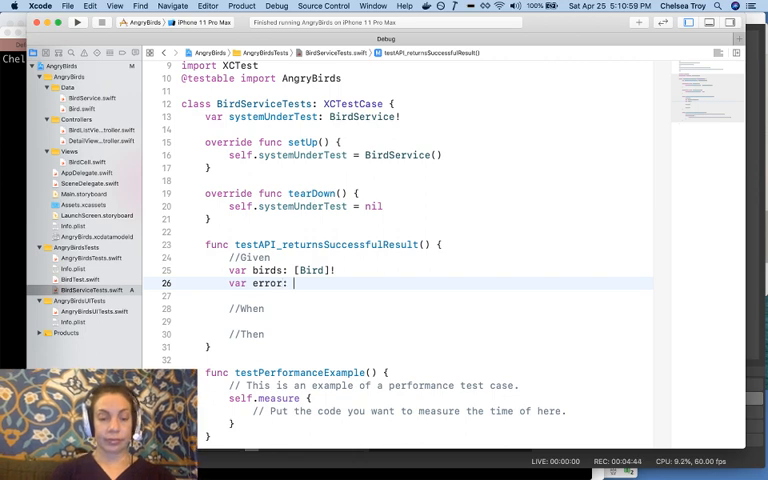
text(Error?)
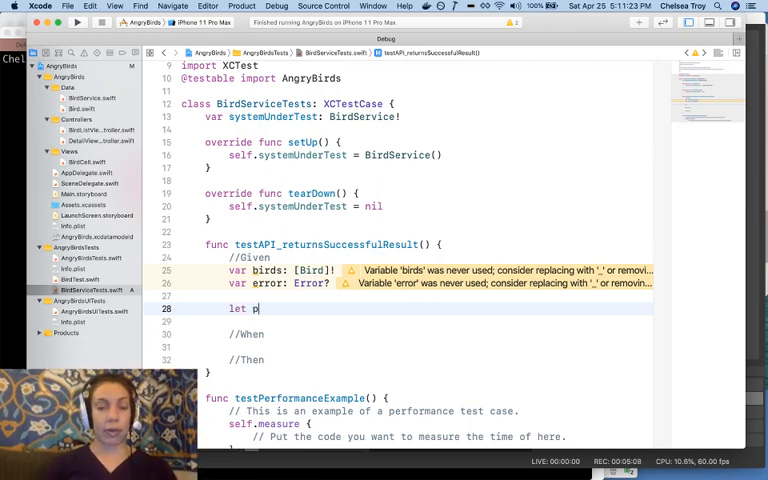
Step: Create let promise = expectation(description: "Completion handler is invoked")
text(romise)
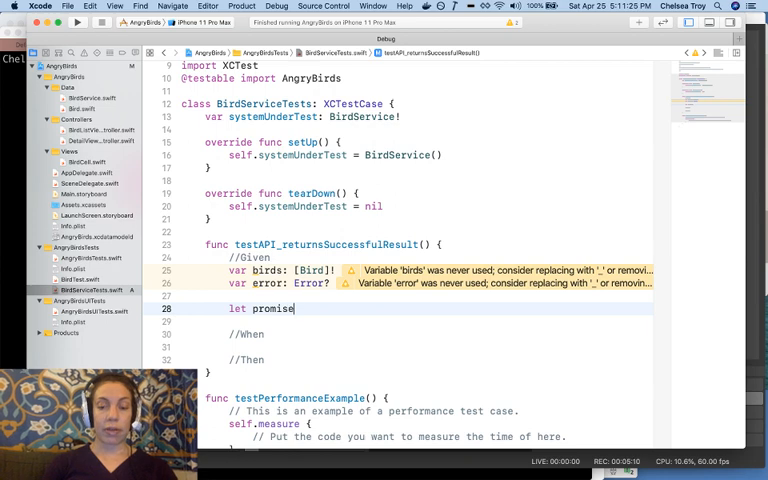
text(=)
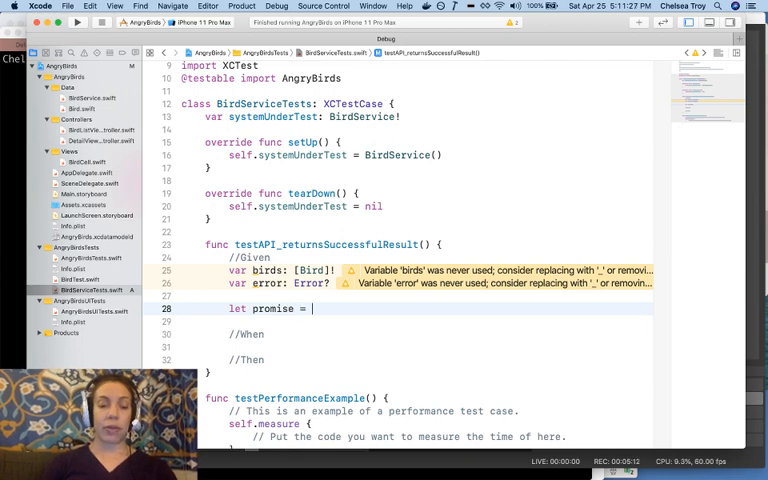
text(ex)
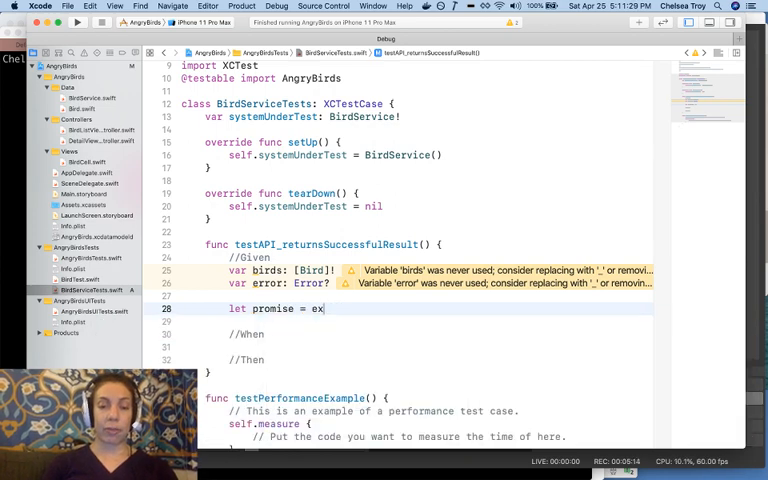
text(pectation(description: String)
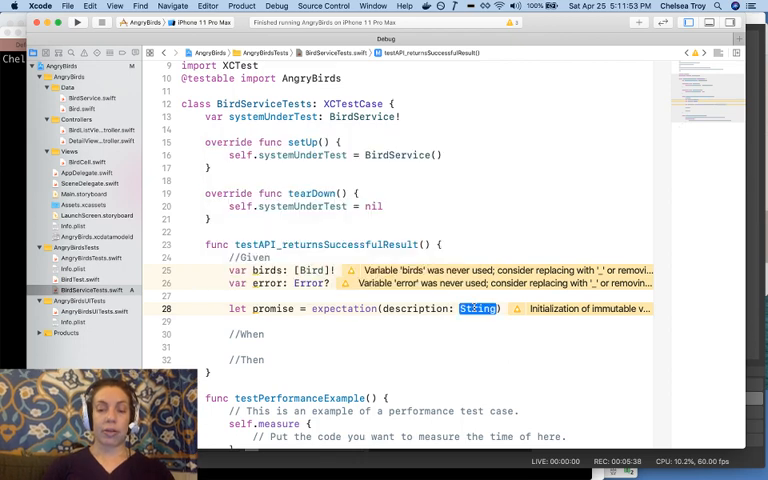
text(Completion handler is invoked")
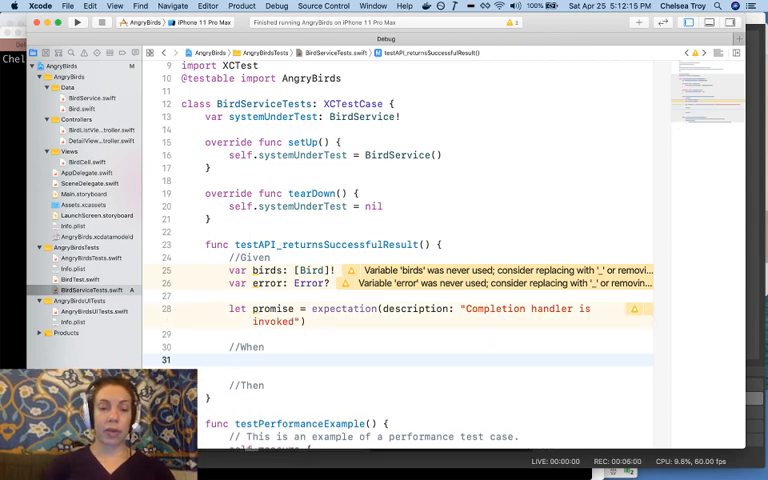
Step: Call self.systemUnderTest.getBirds with a completion closure taking data and shouldntHappen
text(self.systemUnderTest.)
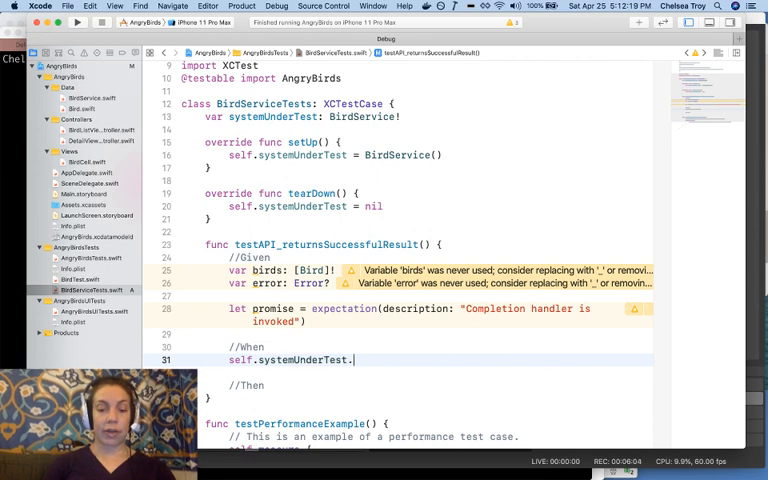
text(getBirds(completion: {)
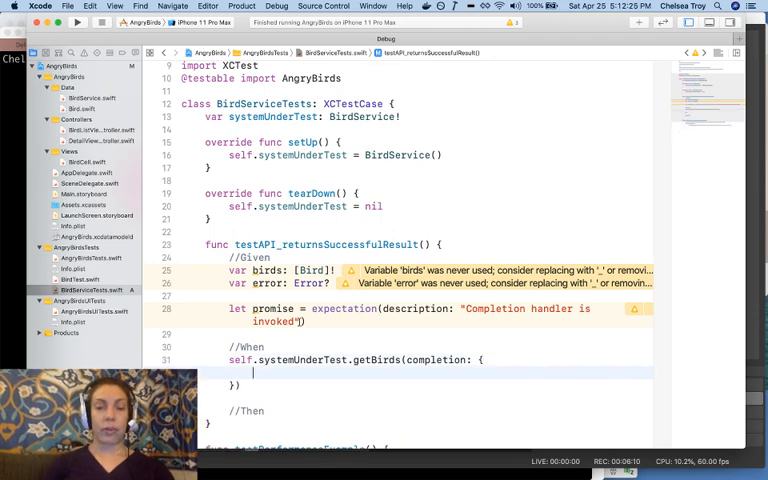
text(data, fai)
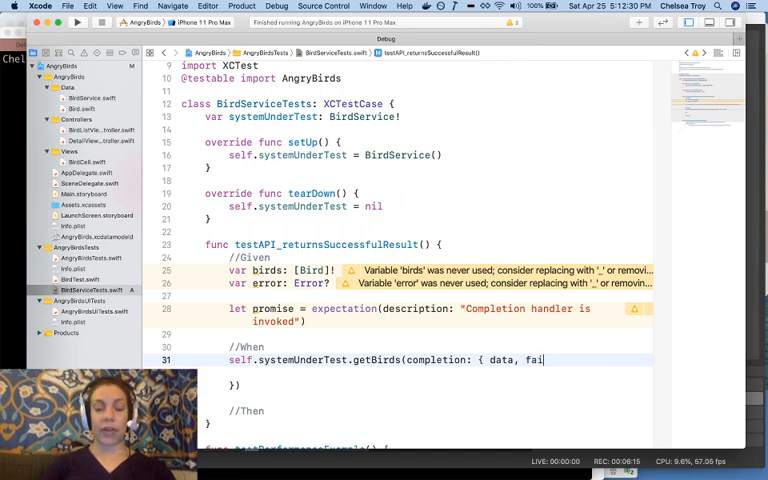
text(lure)
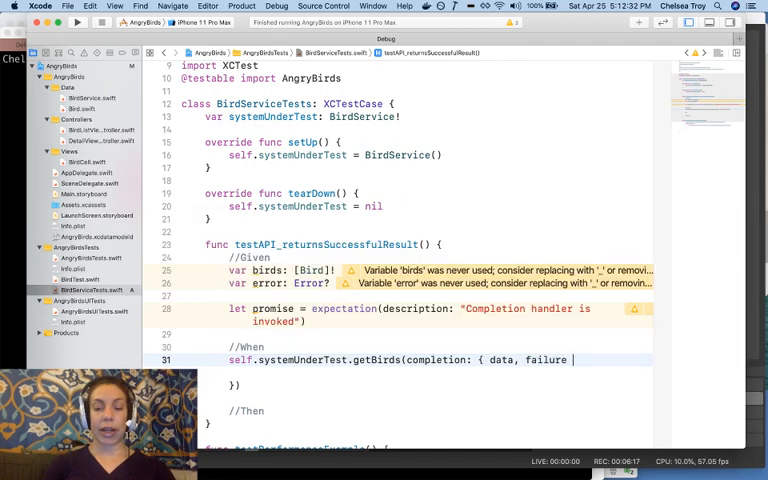
text(in)
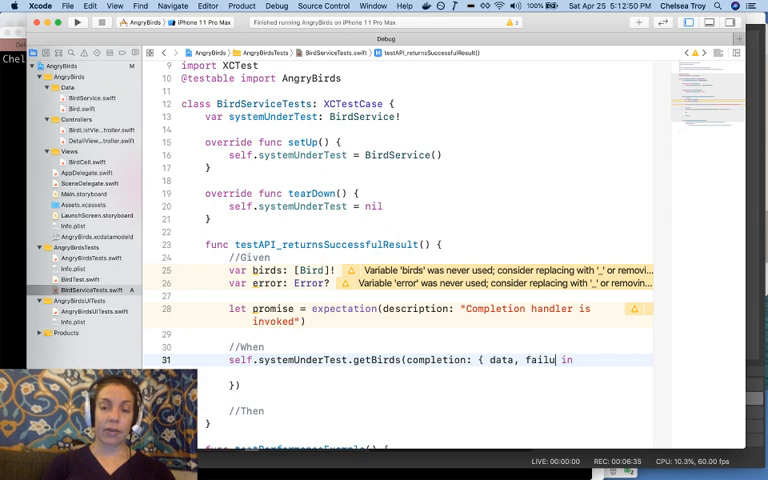
key(backspace)
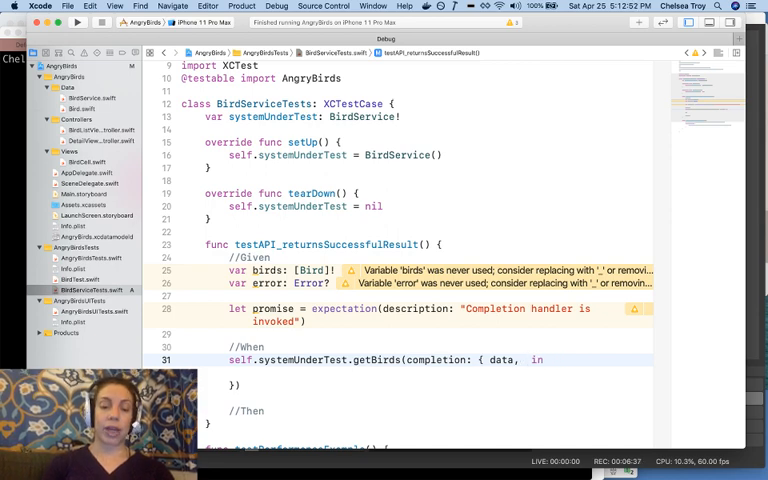
text(shouldntHappen)
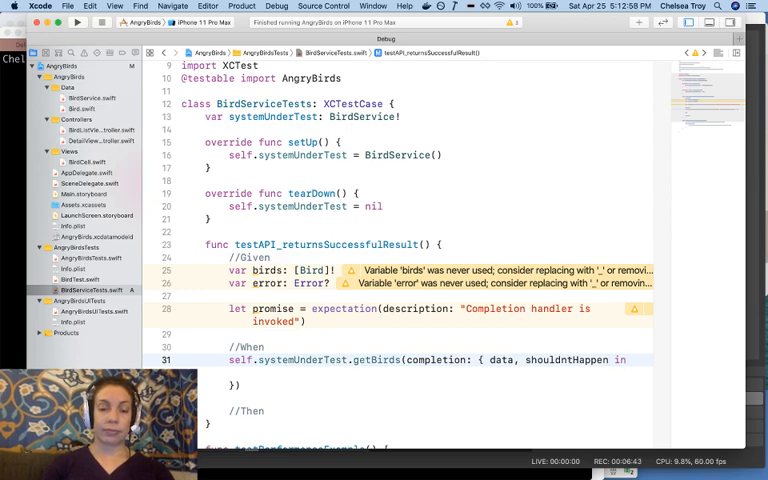
scroll(down, 3)
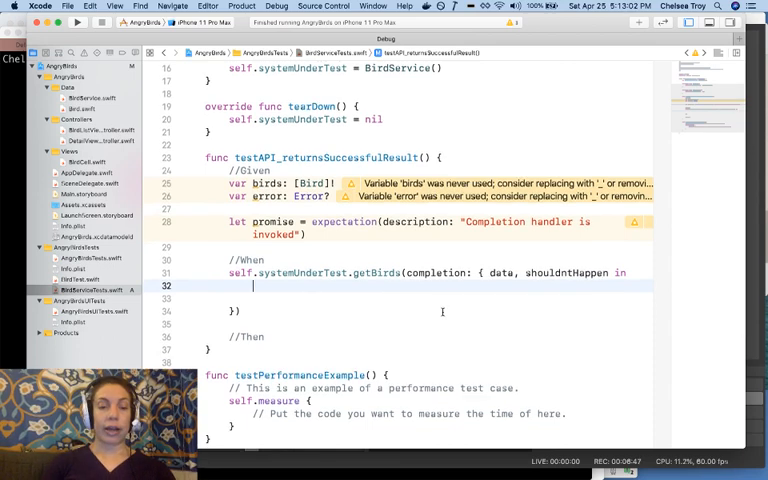
Step: Inside the closure set birds = data, error = shouldntHappen and call promise.fulfill()
text(birds = d)
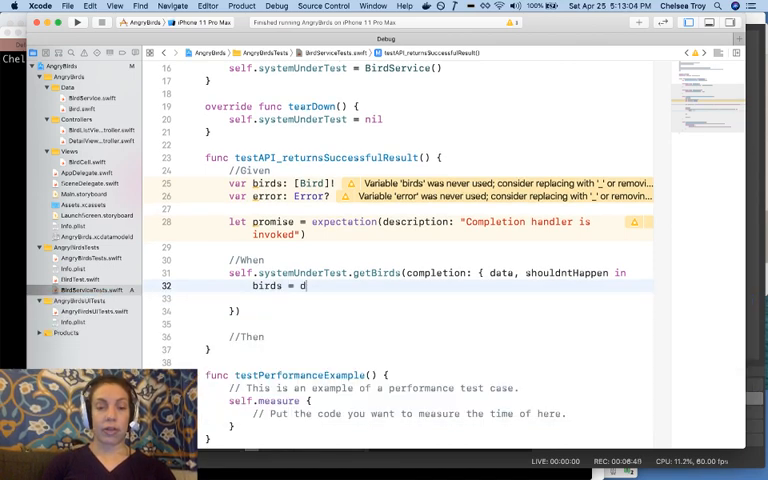
text(ata)
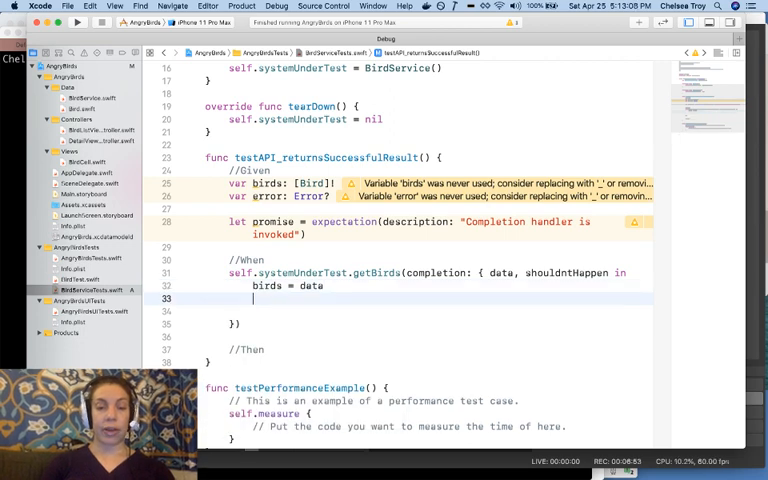
text(error = shouldntHappen)
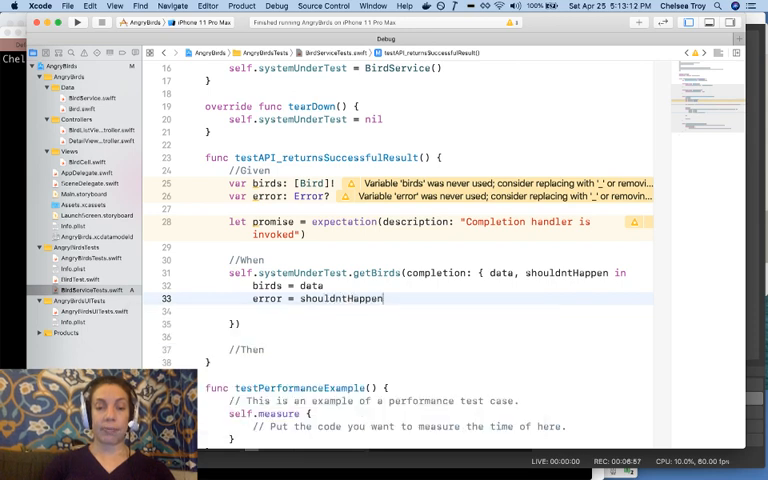
text(pro)
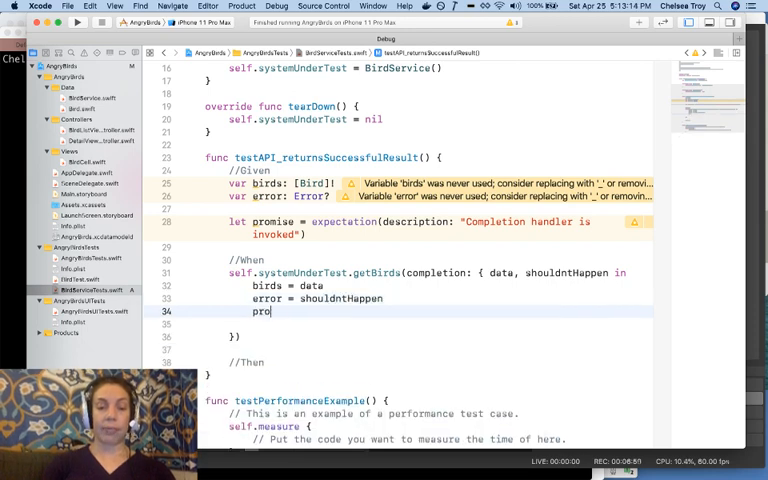
text(promise.fulfill()
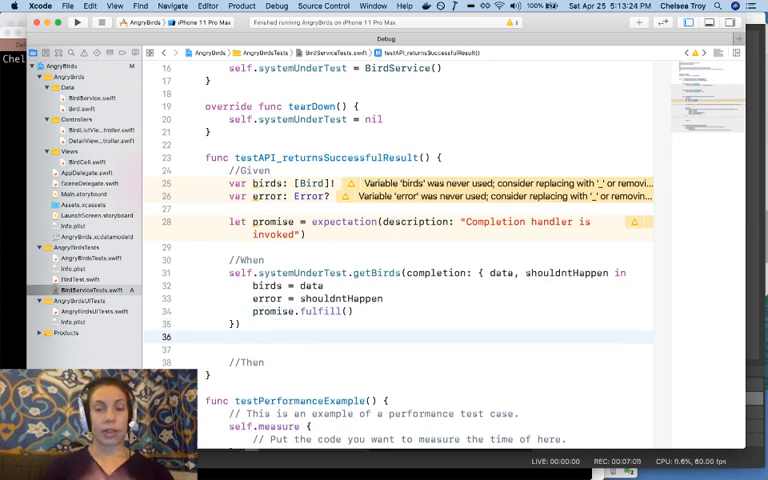
text(wait()
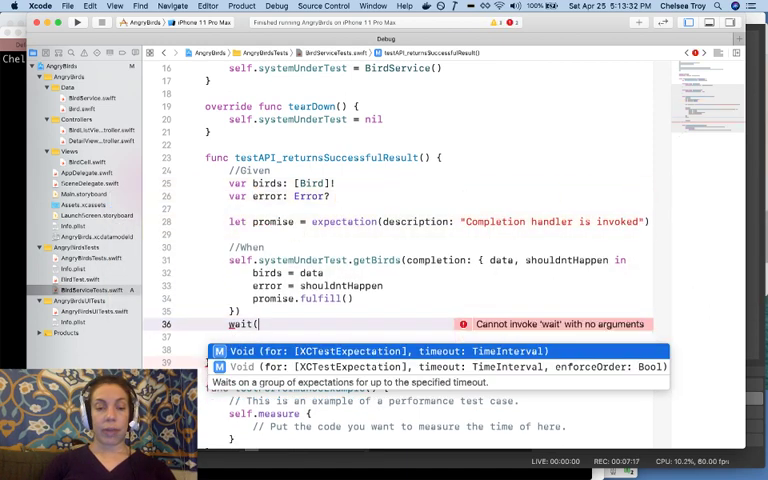
Step: Write wait(for: [promise], timeout: after the getBirds call
text(for))
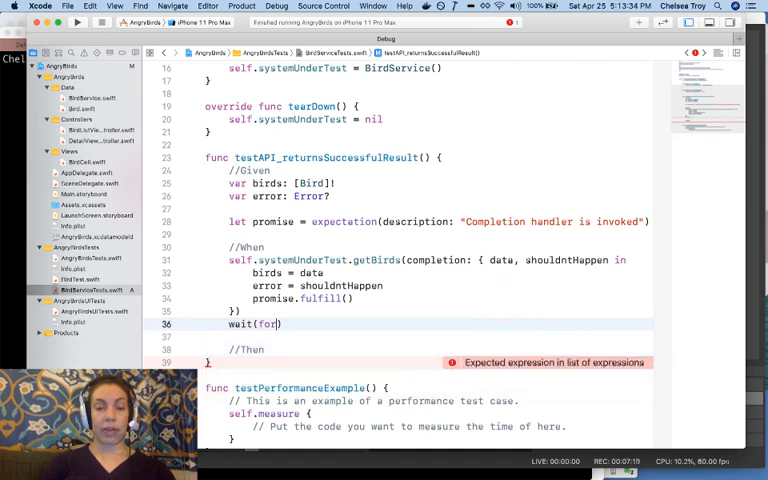
text(:)
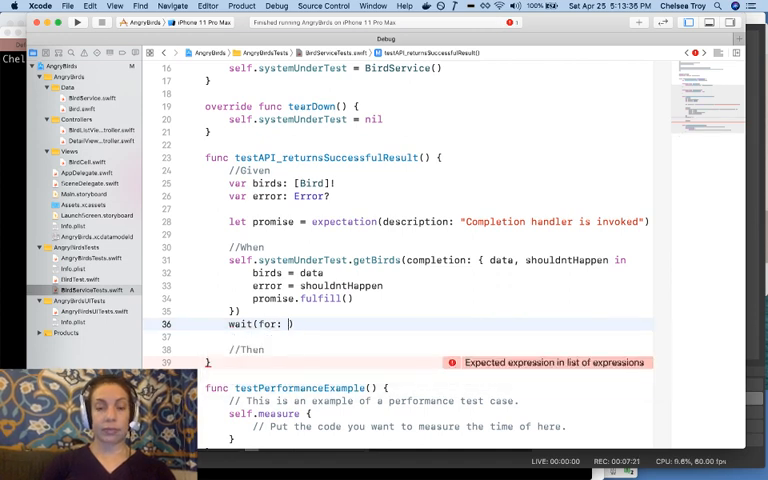
text([promise)
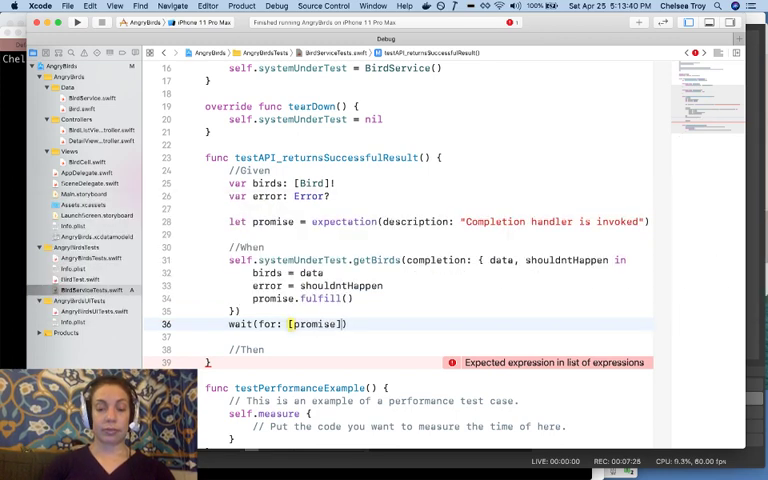
text(, timeout: 5)
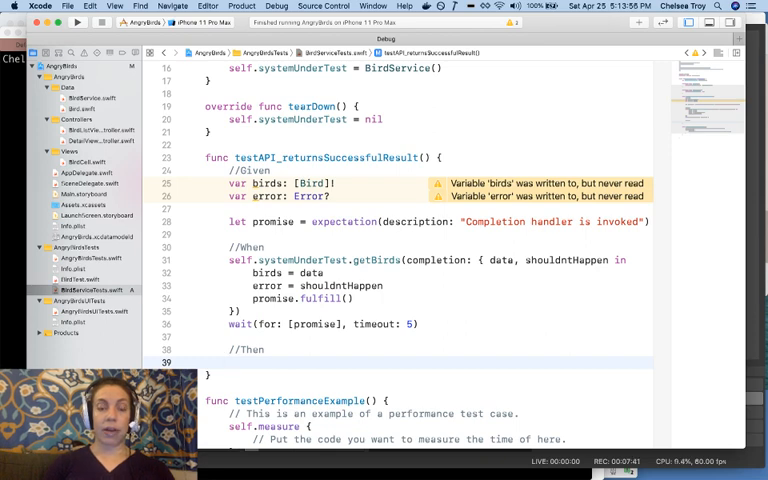
Step: Finish the 5-second timeout and assert XCTAssertNotNil(birds) and XCTAssertNil(error)
text(XCTestAssert)
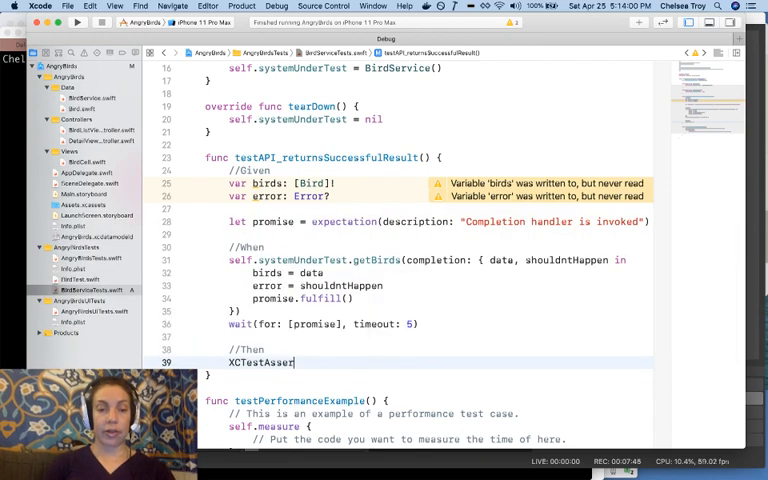
text(XCTAssertNil(expression: Any?)
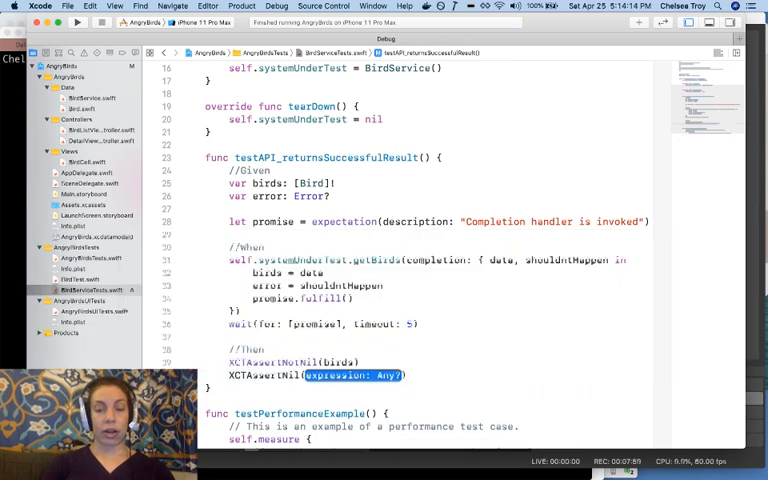
text(error)
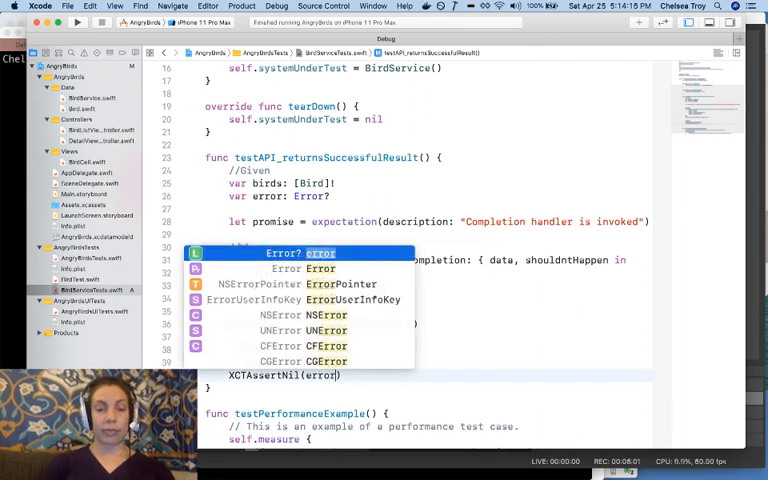